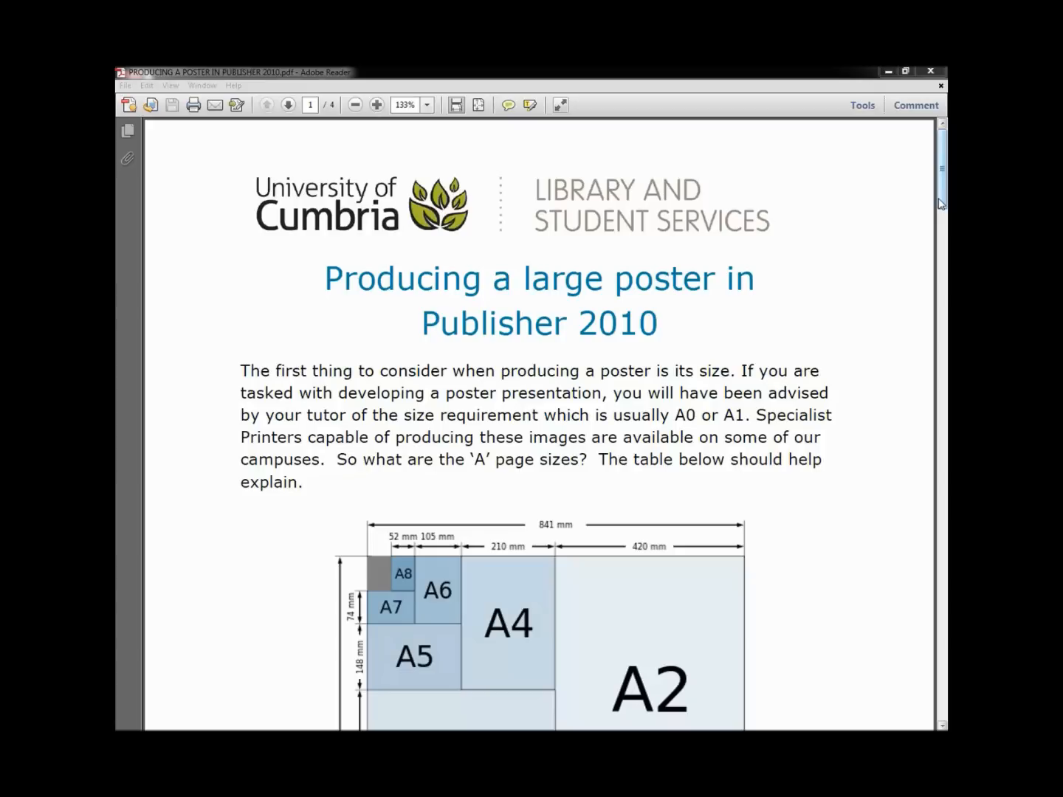
Show More Blank Page Sizes and scroll down to the Custom page size options
scroll("down", 3)
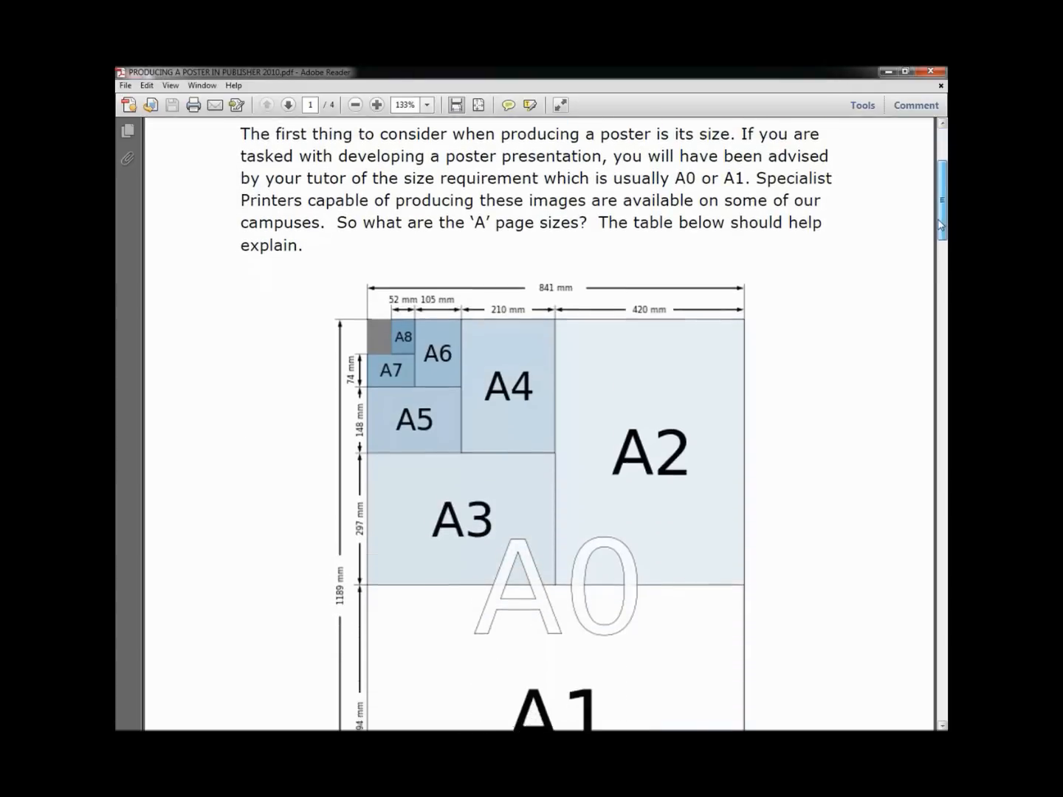
scroll("down", 3)
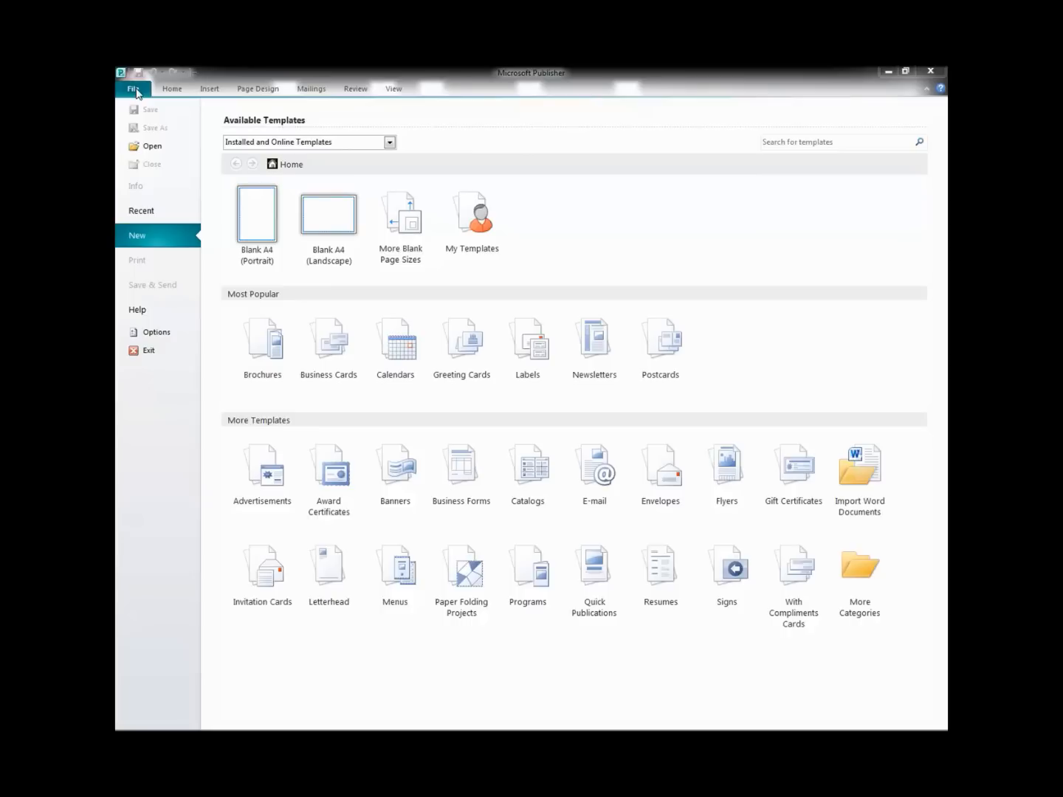
mouse_move(887, 71)
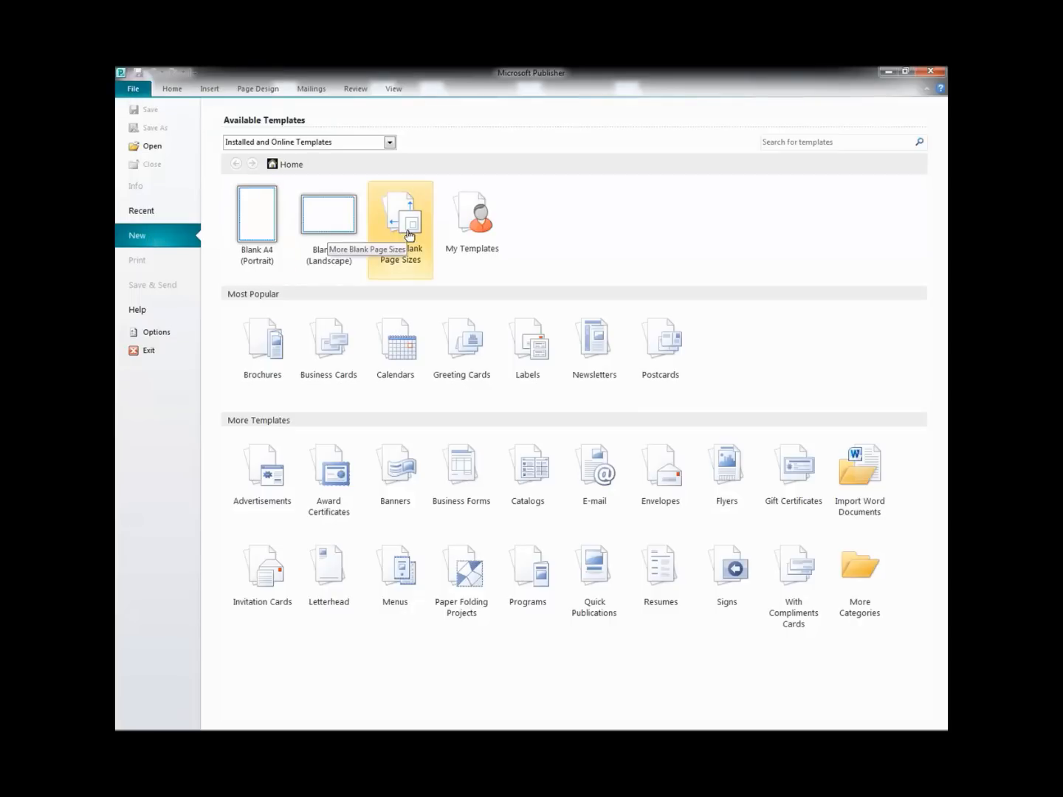
left_click(400, 215)
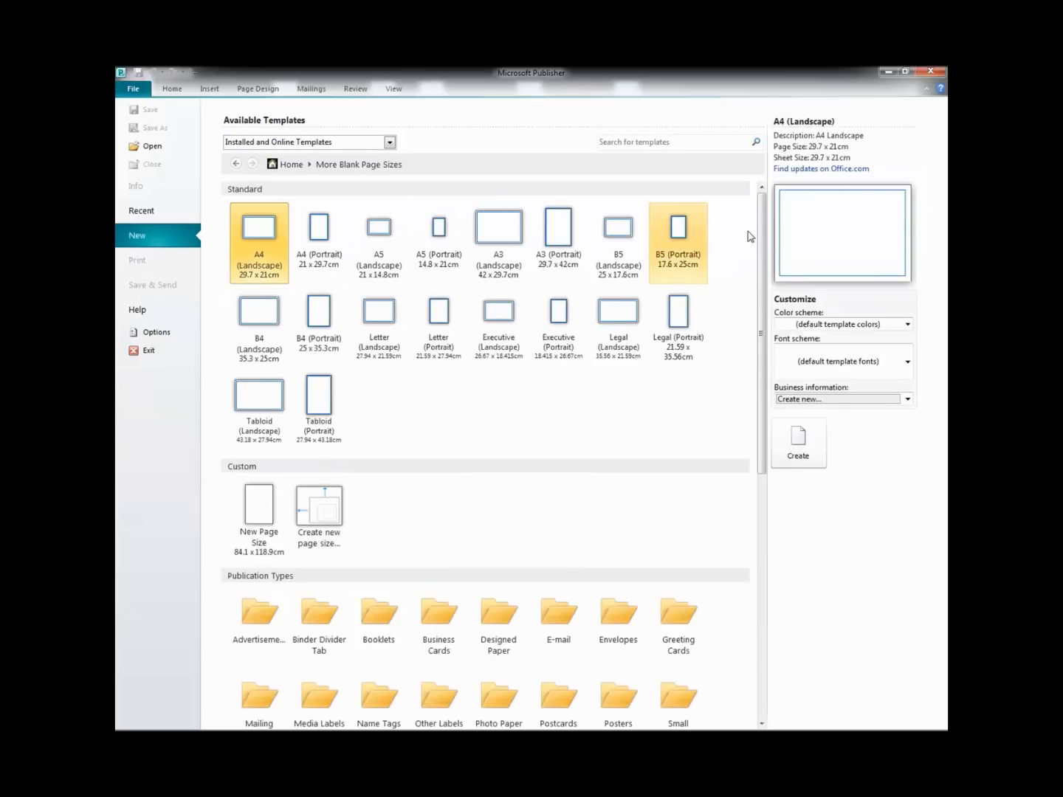
scroll("down", 3)
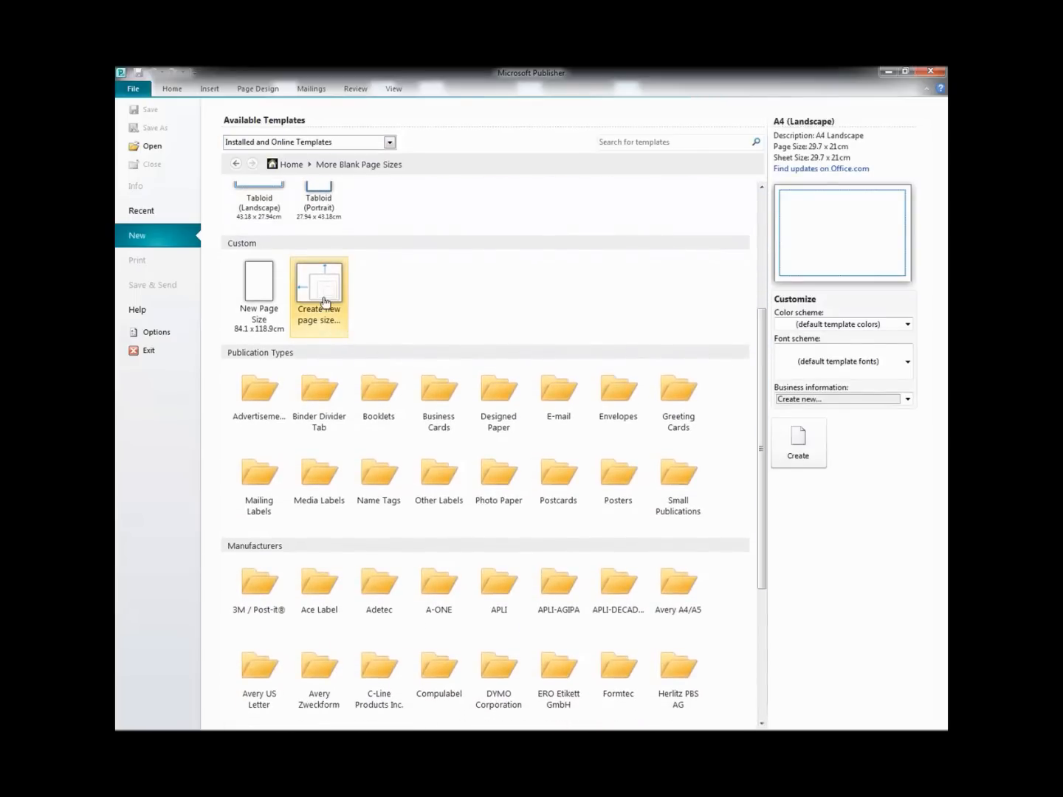
mouse_move(319, 303)
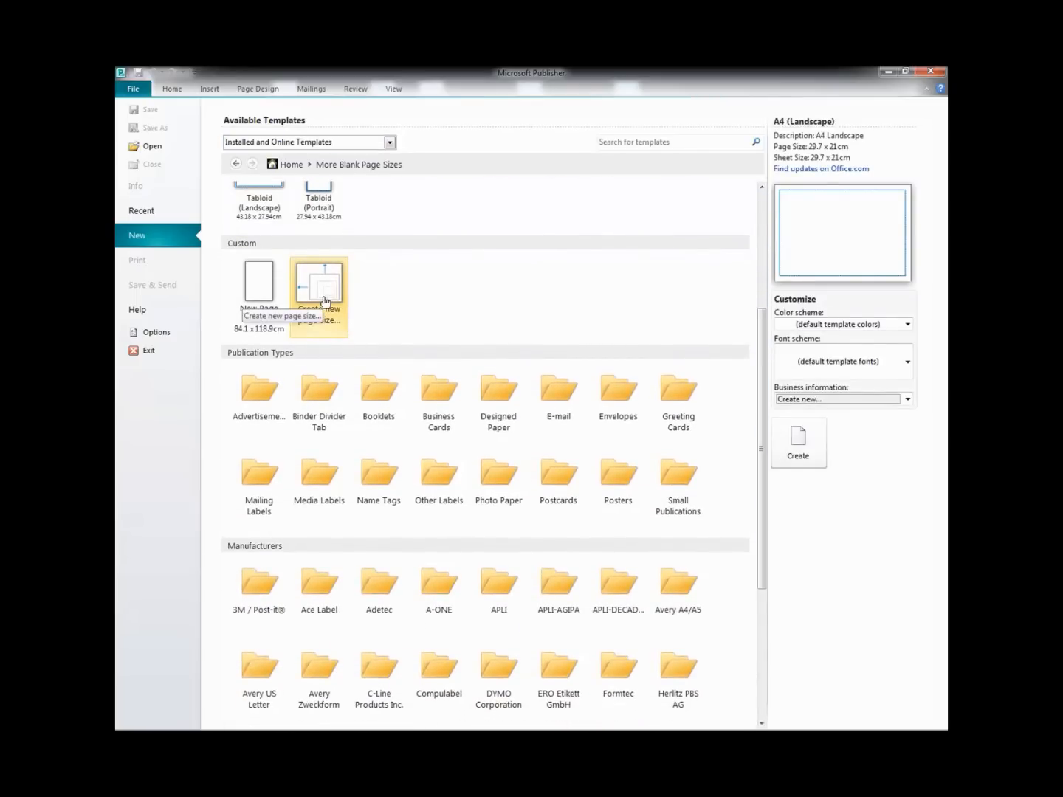
Create a new page size named 'A0 Portrait', width 84.1 cm and height 118.9 cm
left_click(318, 280)
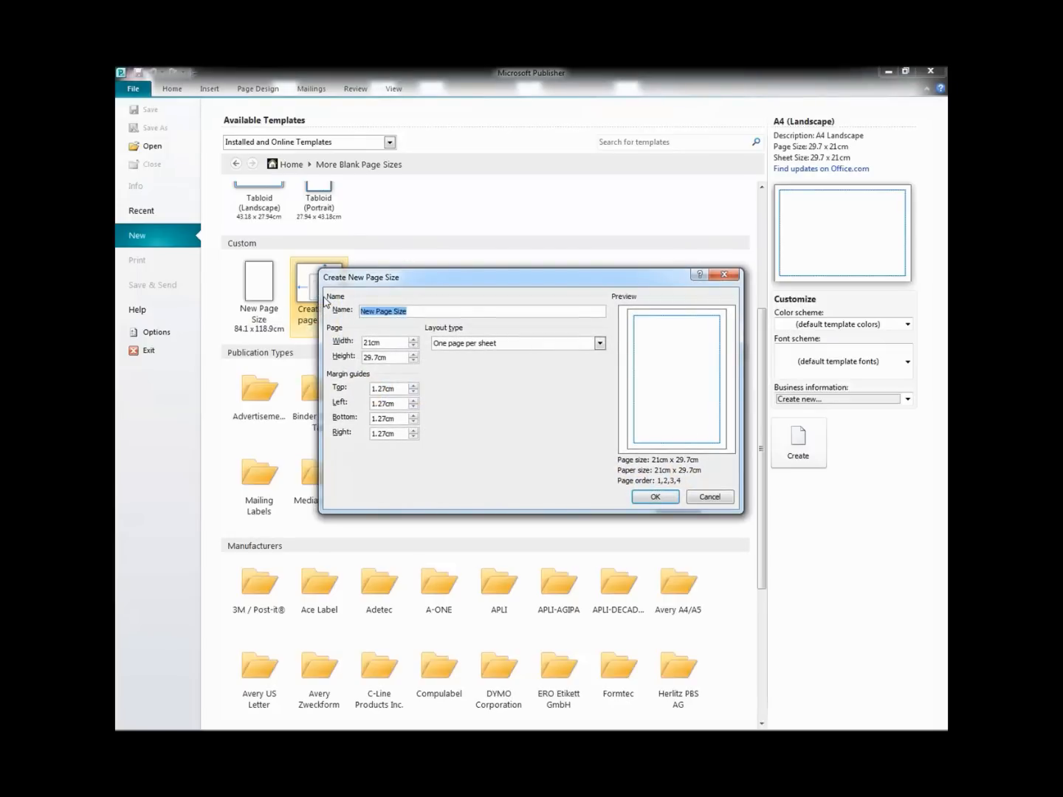
type("A0 Portrait")
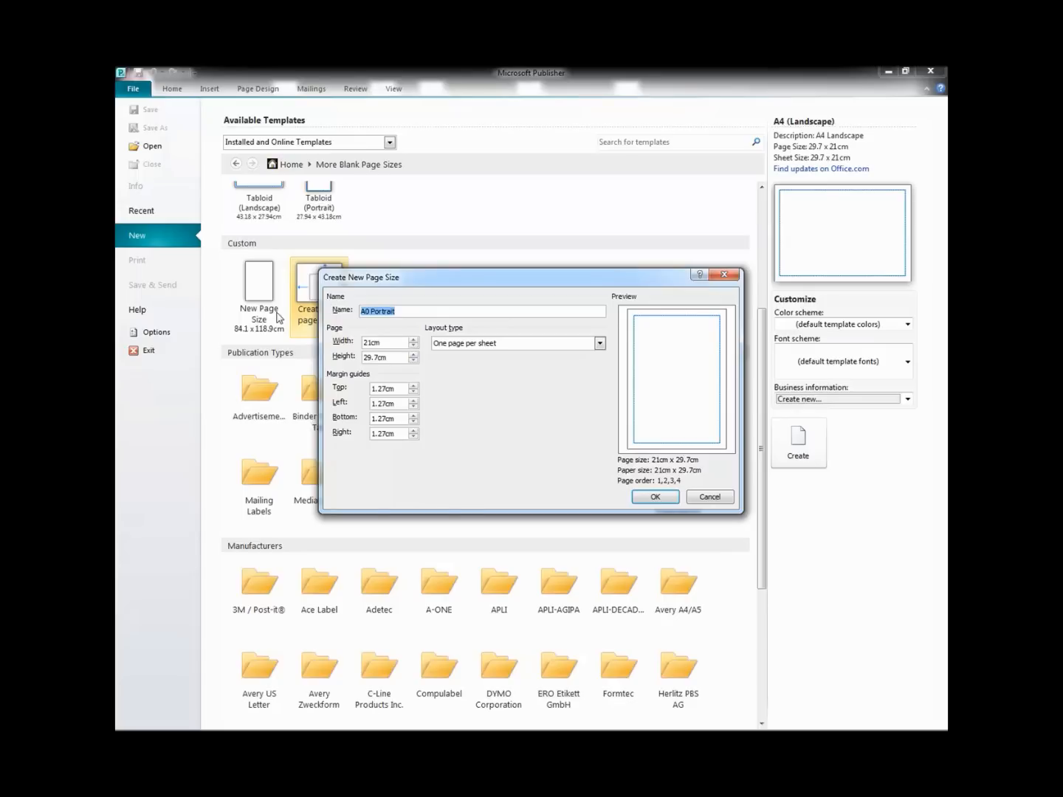
key("Backspace")
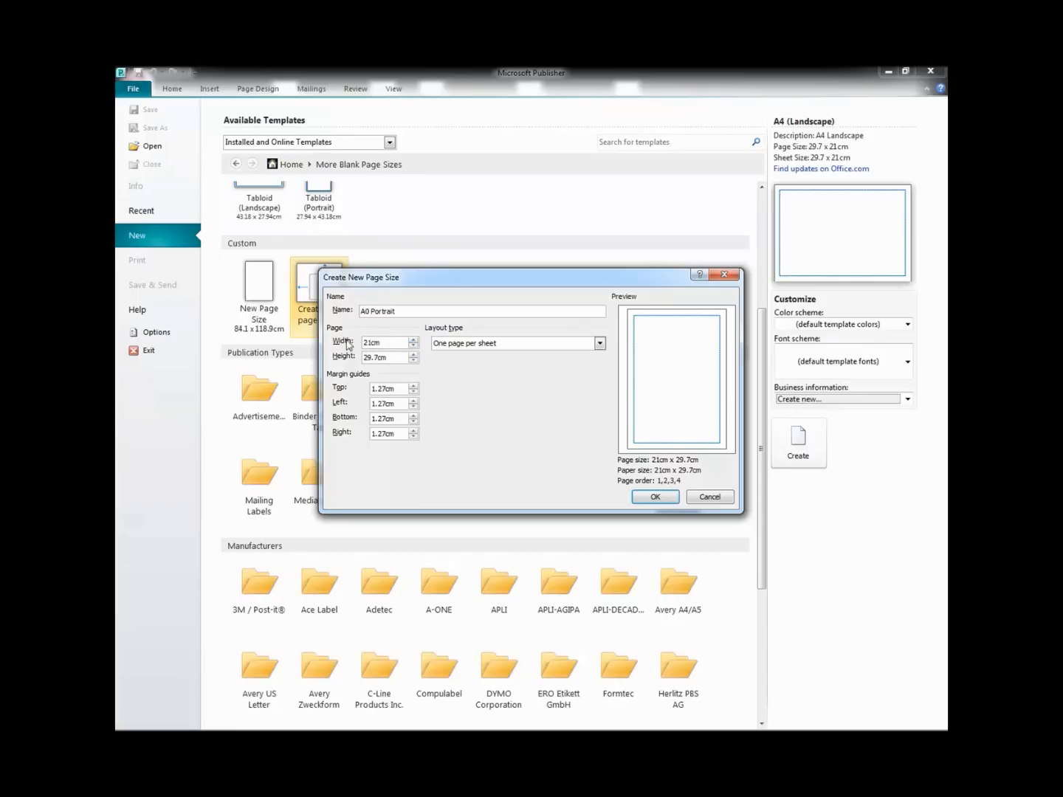
left_click(388, 342)
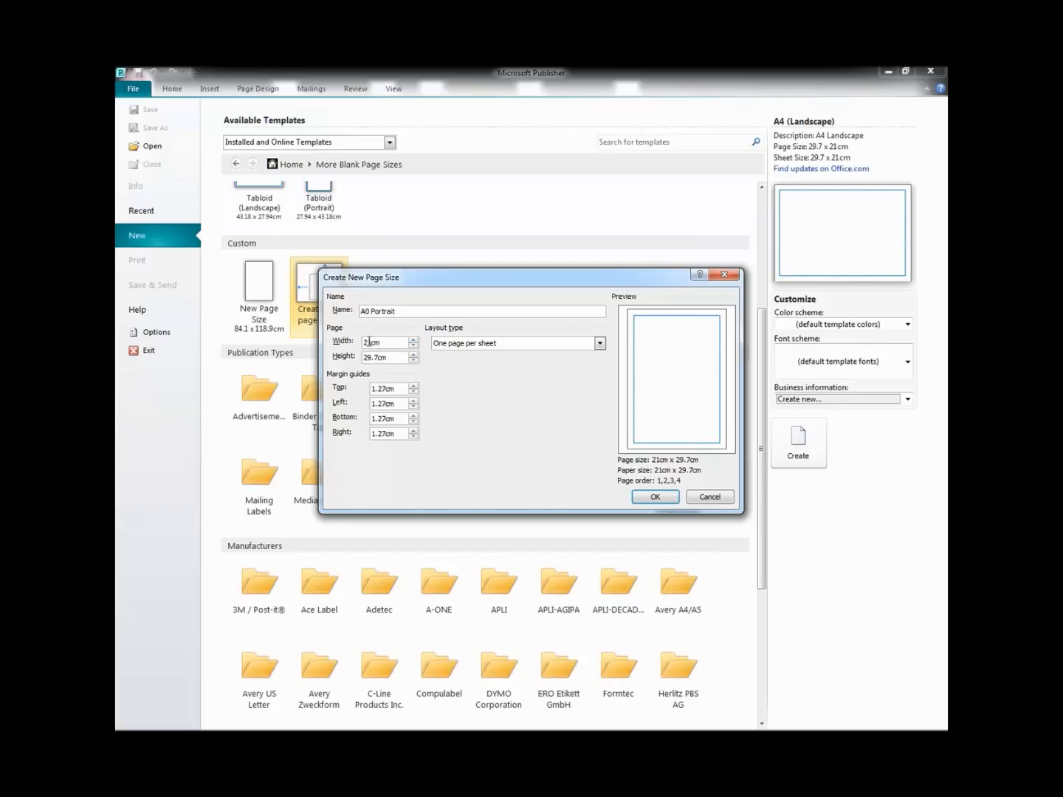
left_click(374, 343)
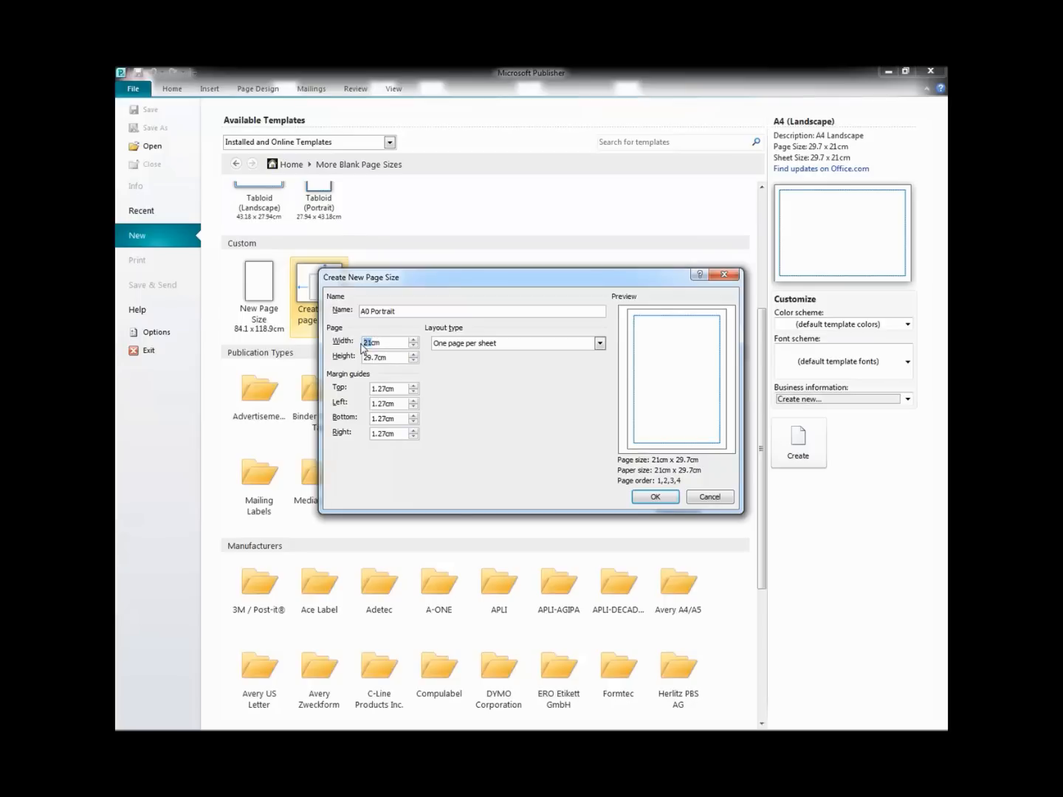
type("84.1cm")
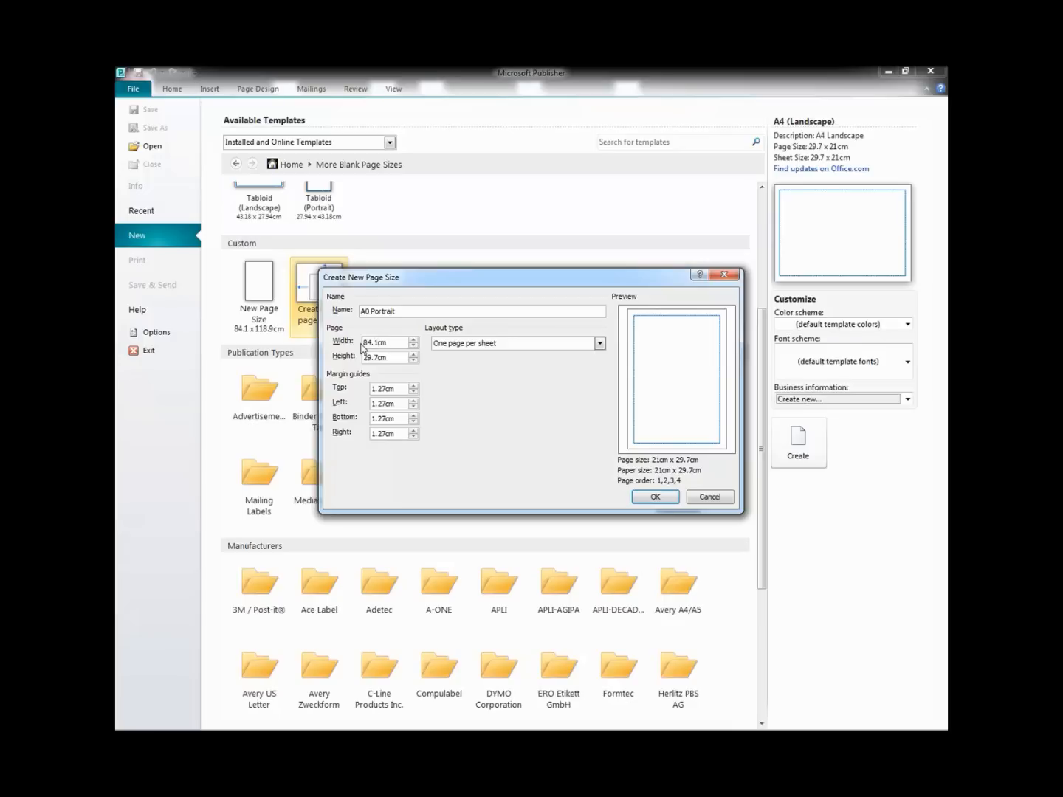
left_click(384, 358)
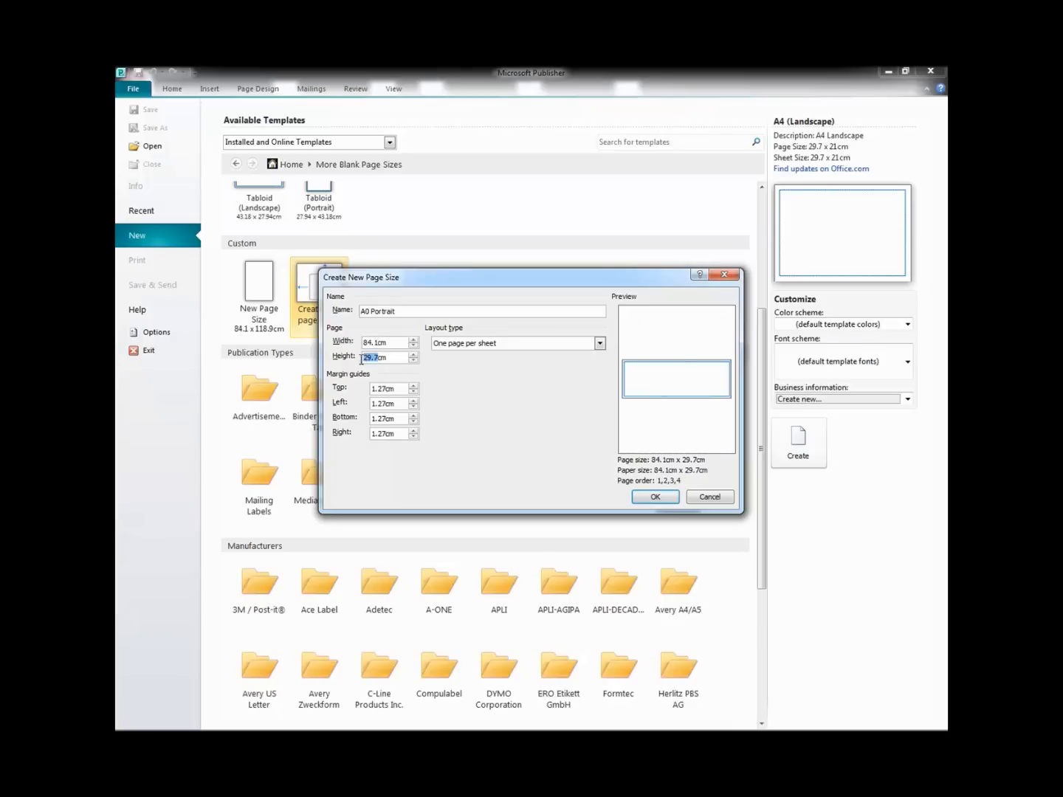
type("118cm")
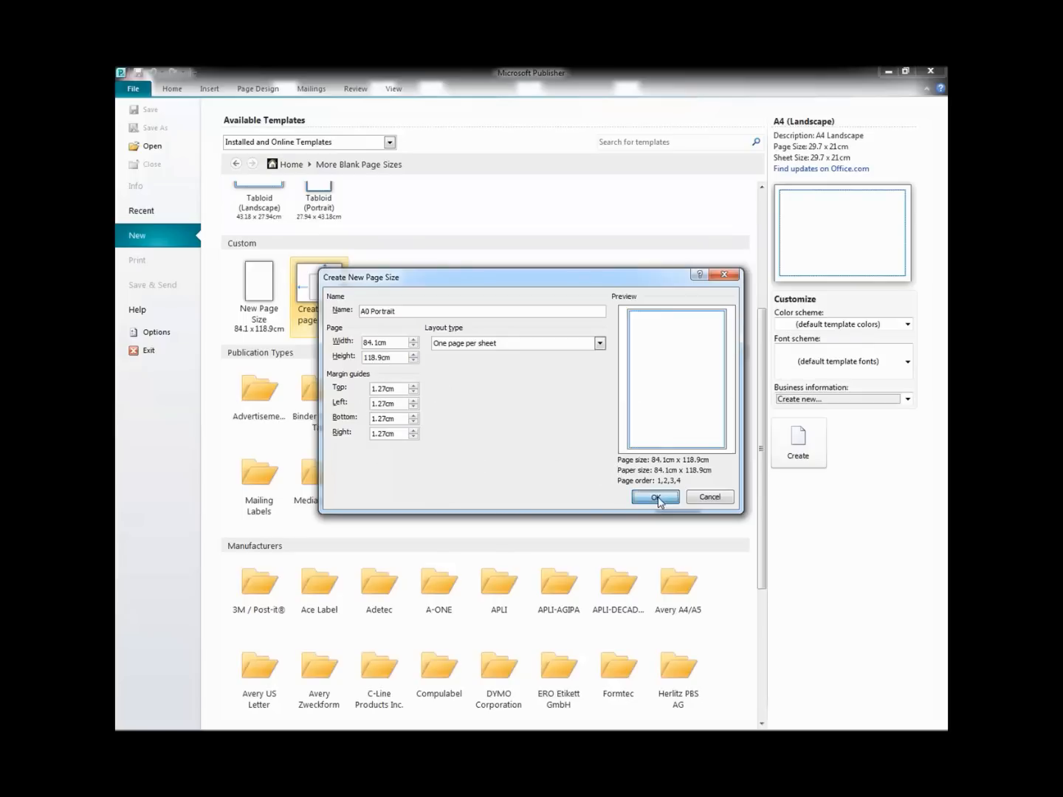
Confirm the Create New Page Size dialog to save the A0 Portrait size
left_click(654, 497)
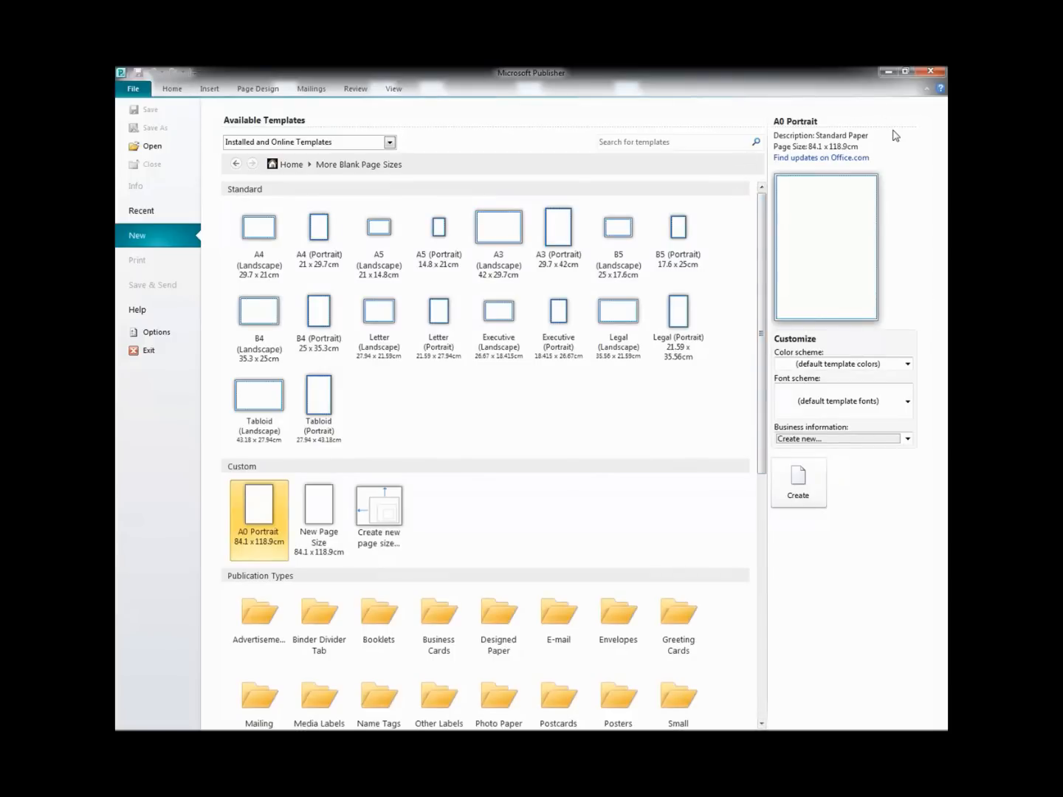
mouse_move(884, 344)
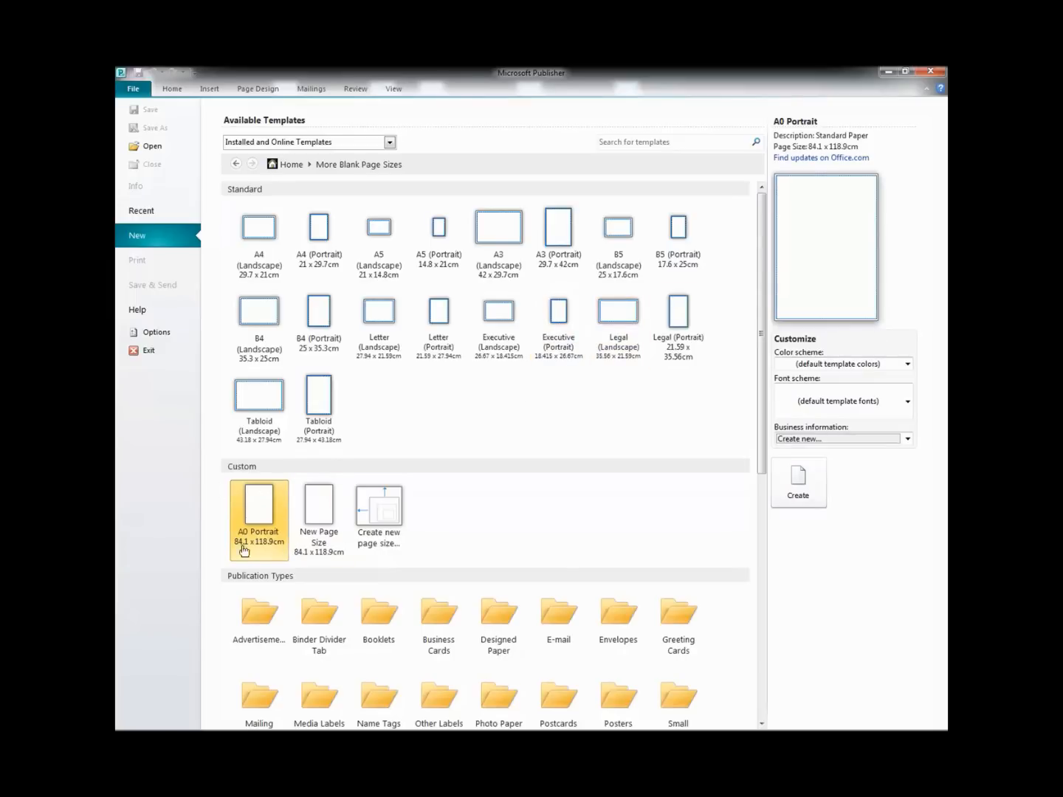
mouse_move(319, 506)
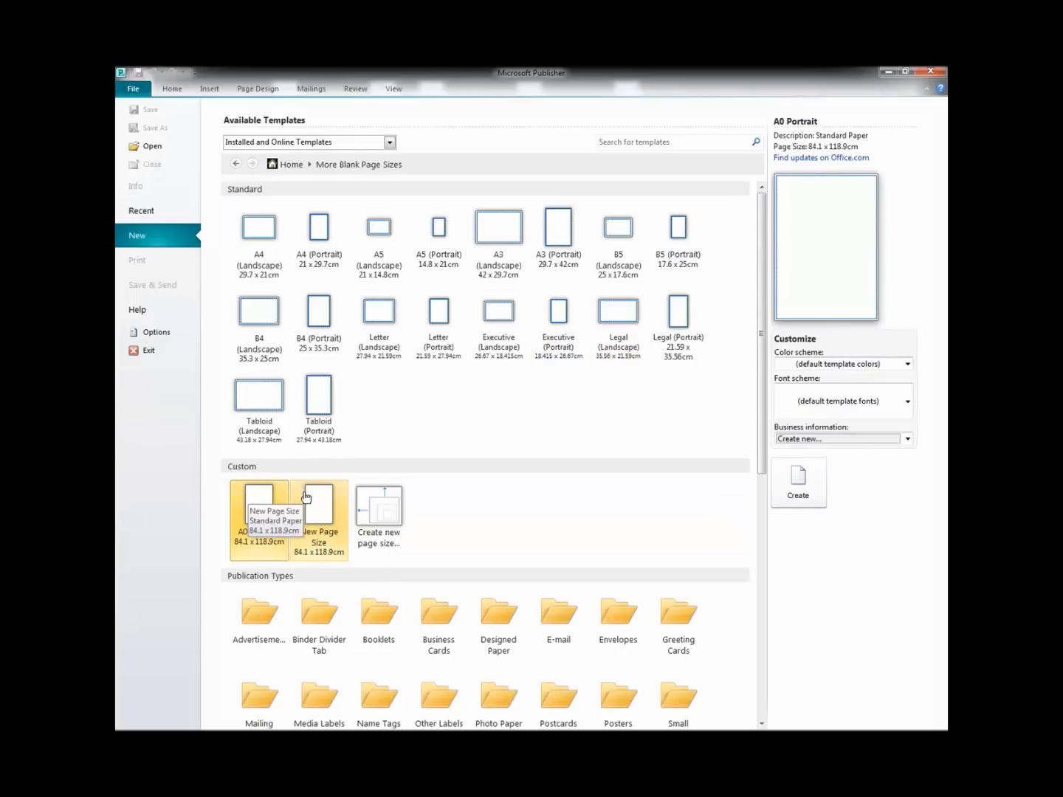
mouse_move(424, 486)
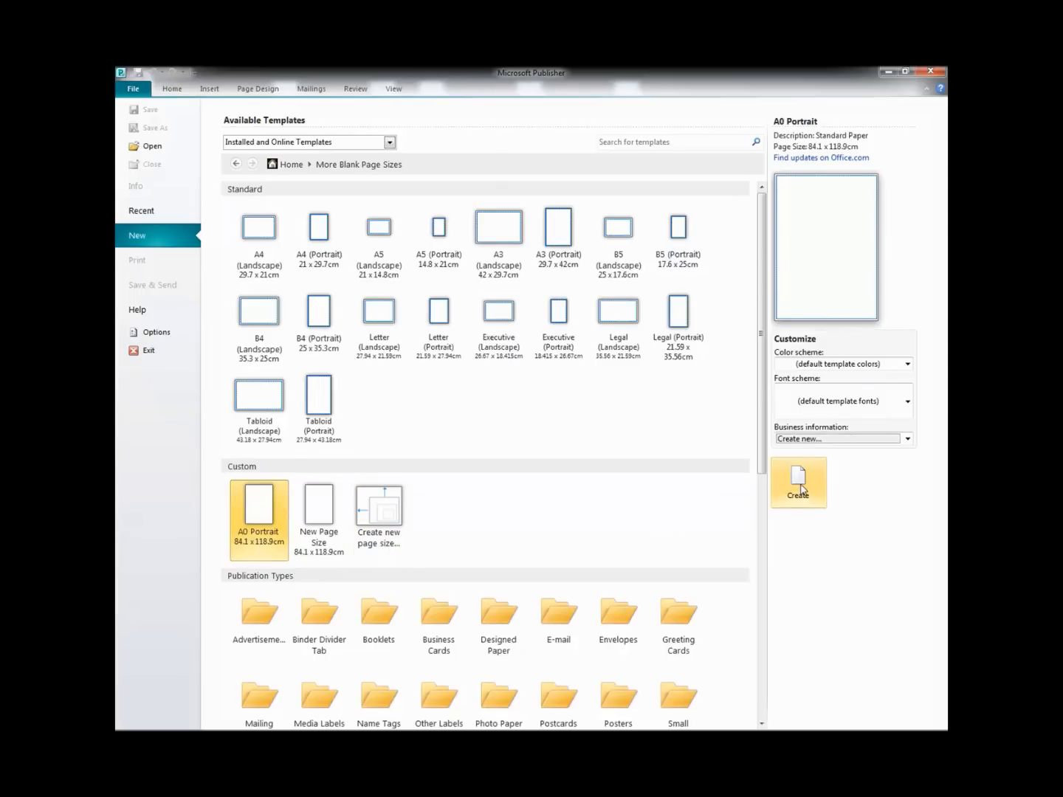
Create the blank A0 Portrait publication
left_click(798, 480)
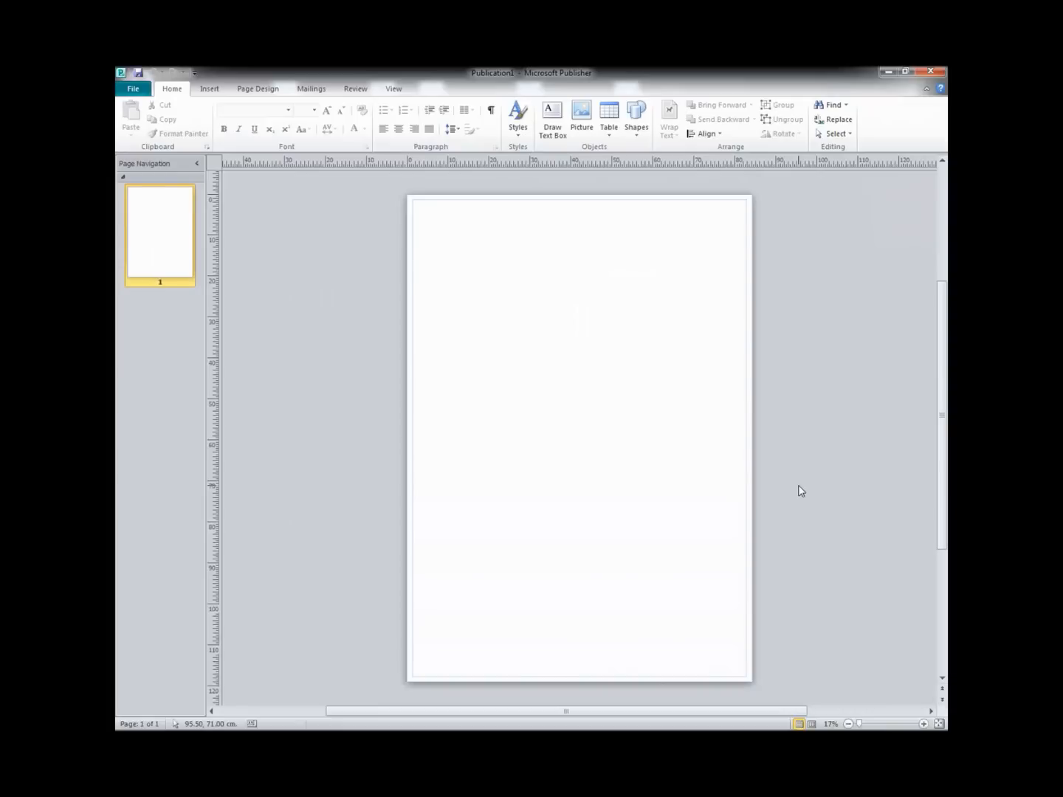
mouse_move(528, 477)
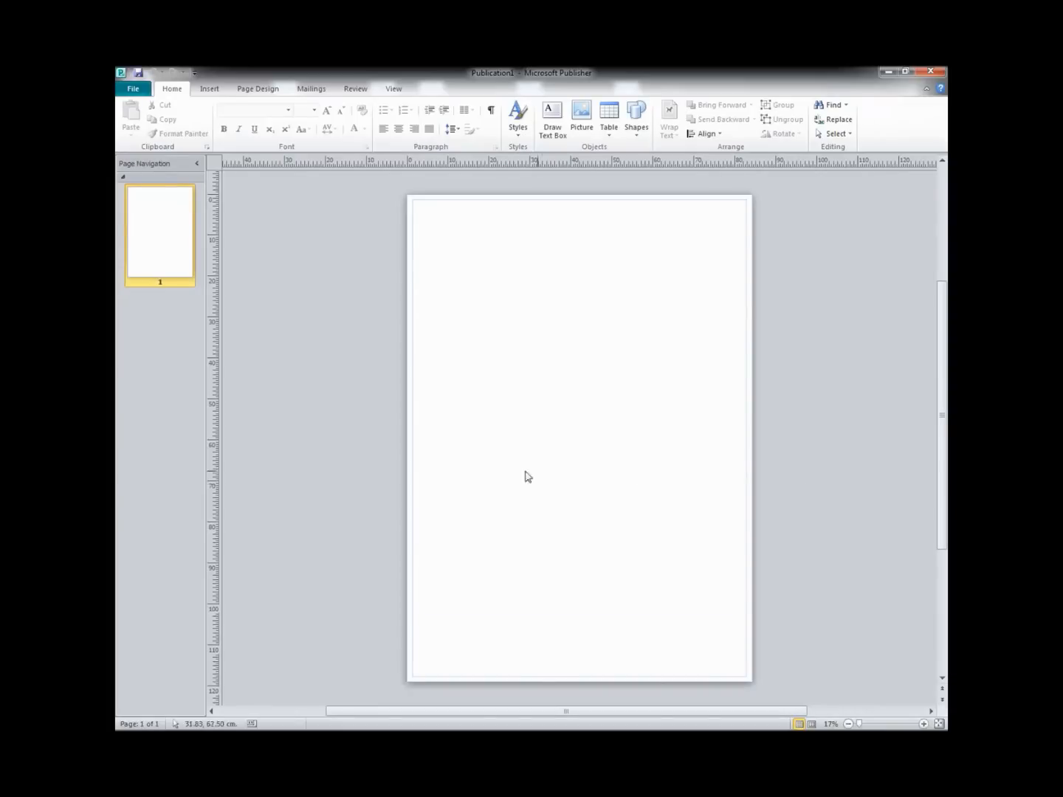